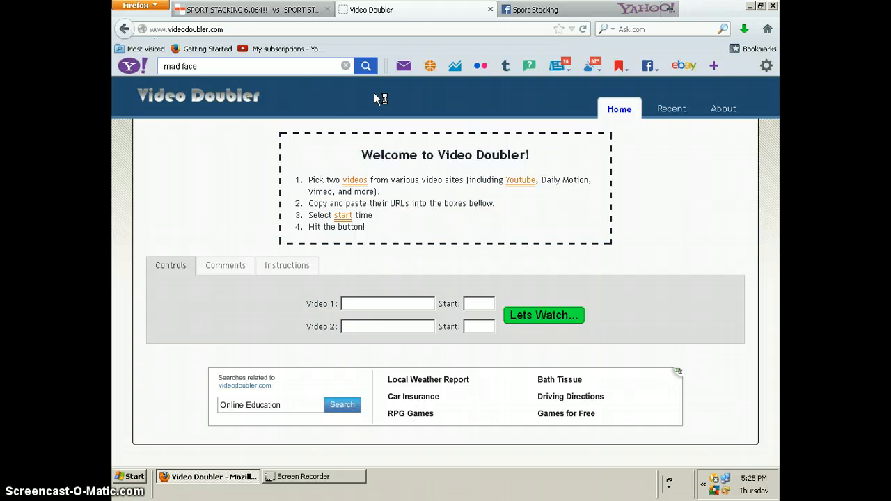
mouse_move(245, 13)
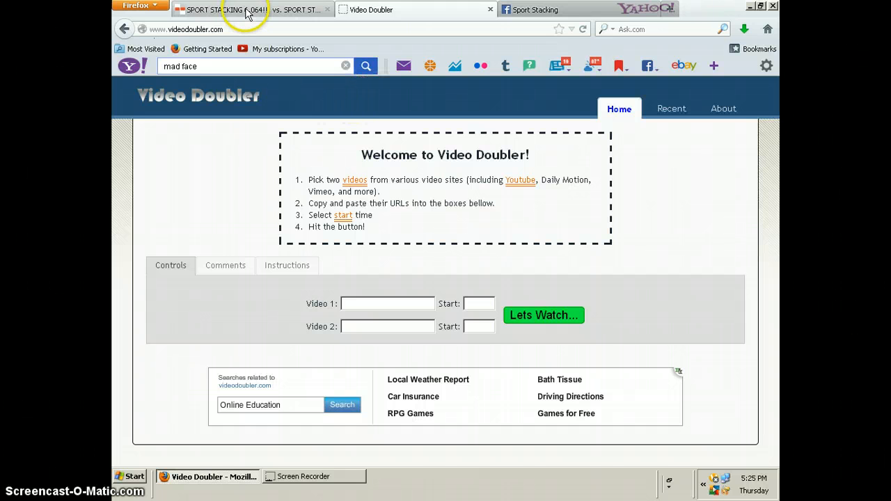
- Return to the YouTube Doubler page and bring its URL and start-time form into view
click(244, 9)
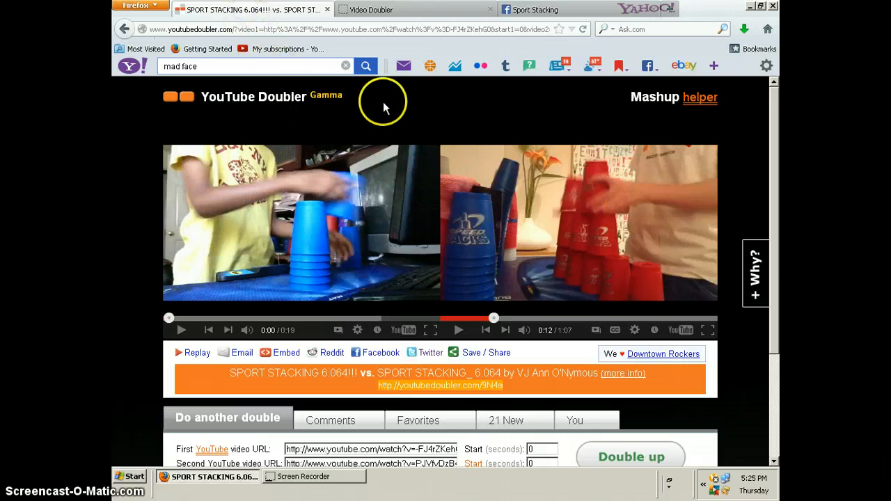
mouse_move(527, 122)
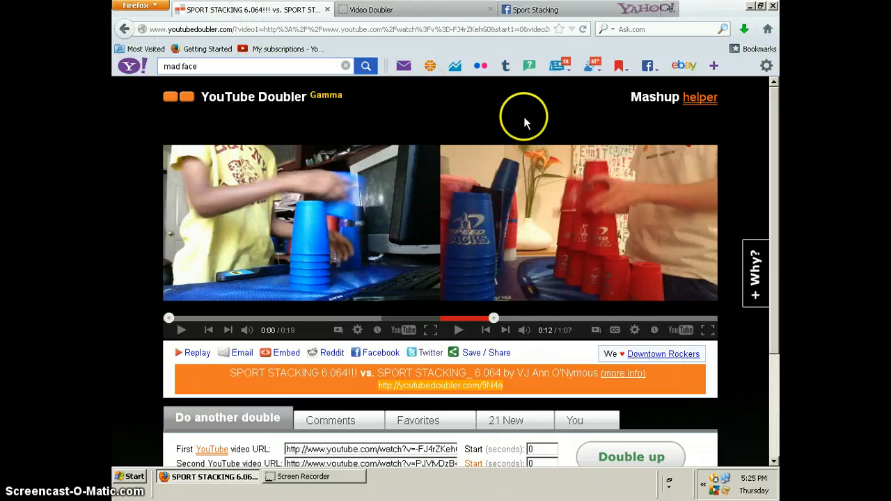
mouse_move(774, 119)
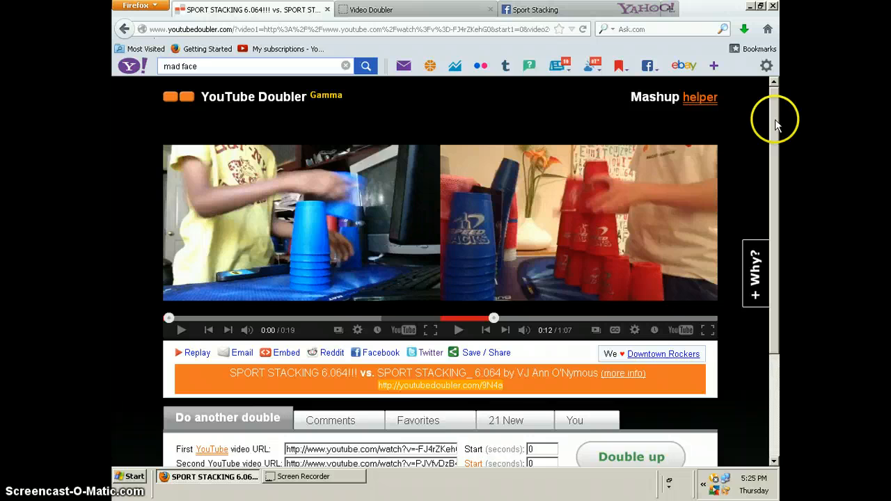
scroll(down, 3)
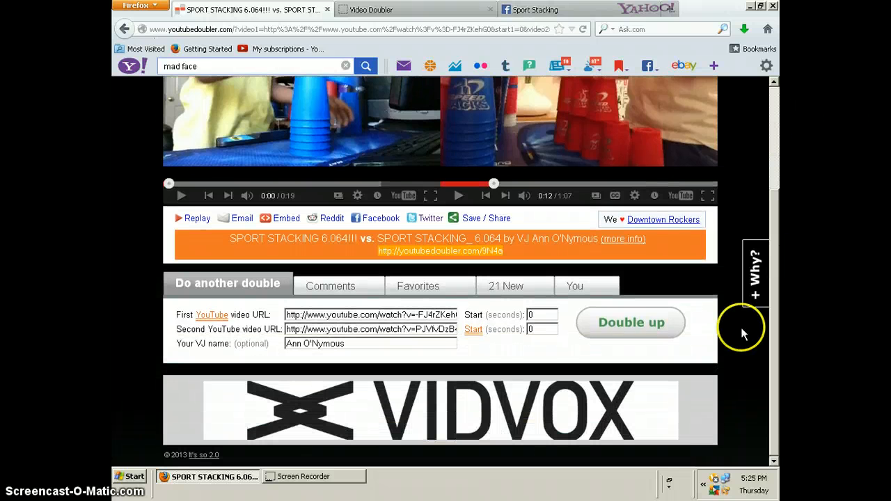
mouse_move(396, 333)
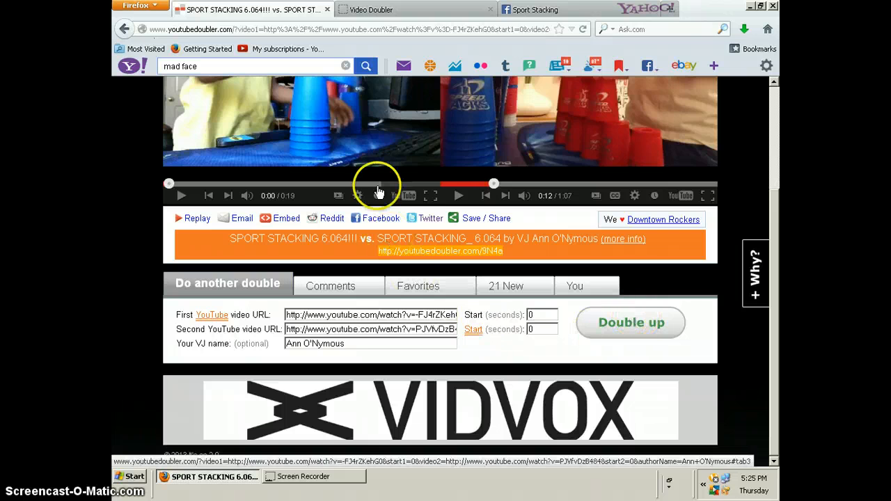
mouse_move(472, 131)
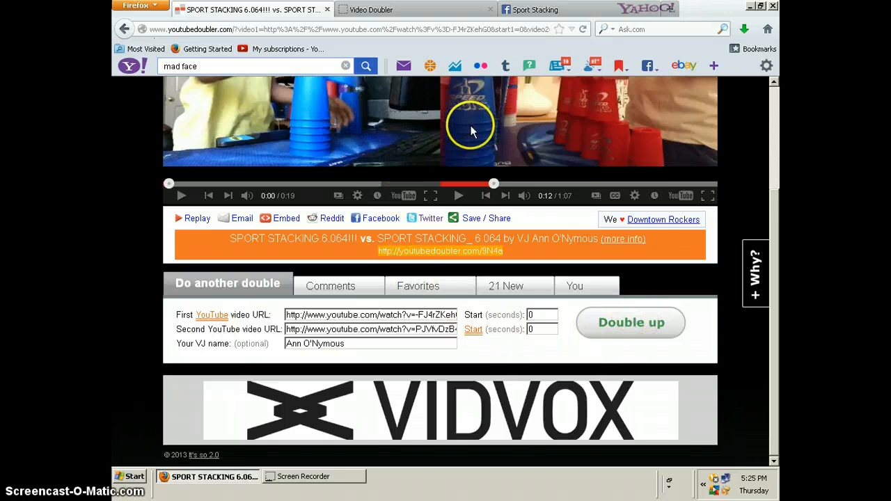
mouse_move(549, 350)
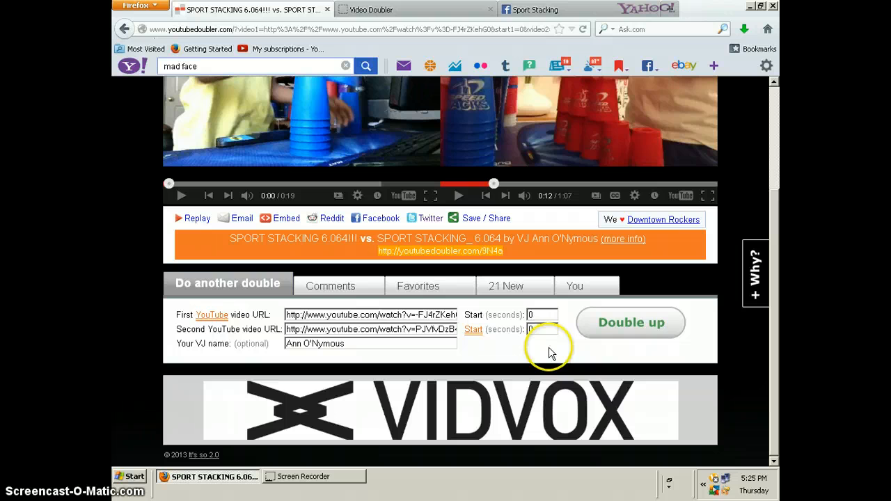
mouse_move(571, 319)
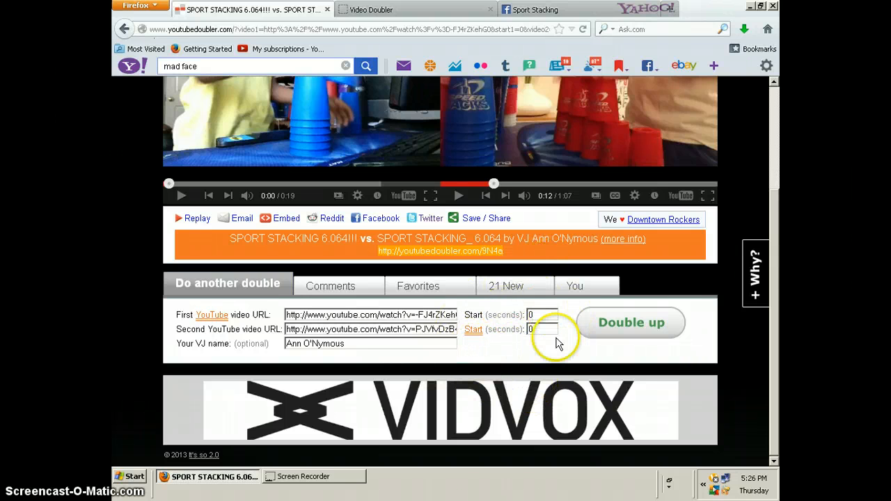
mouse_move(777, 323)
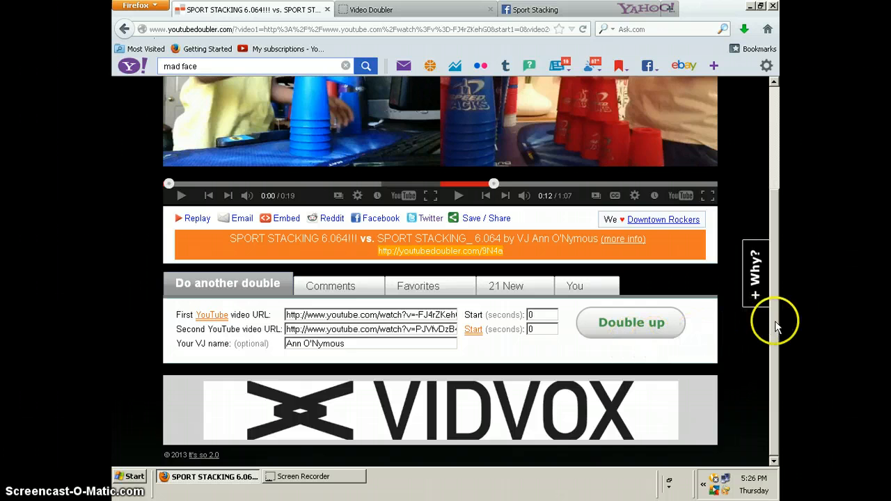
scroll(up, 3)
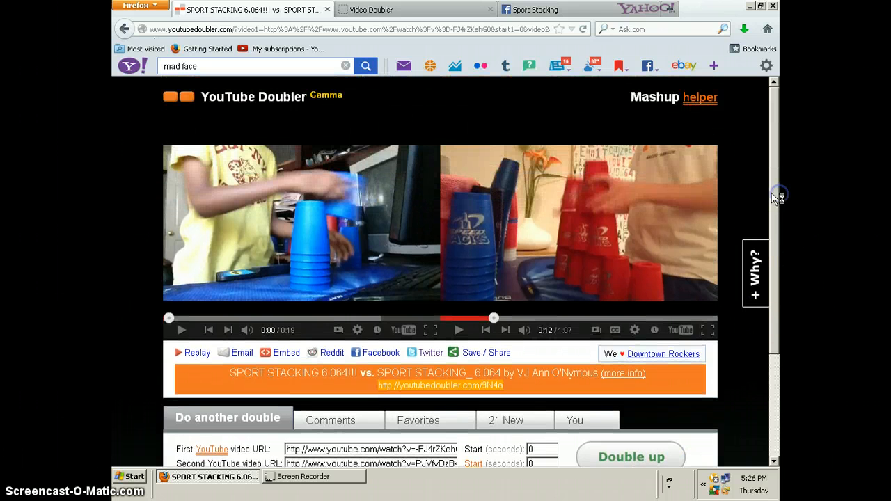
mouse_move(493, 234)
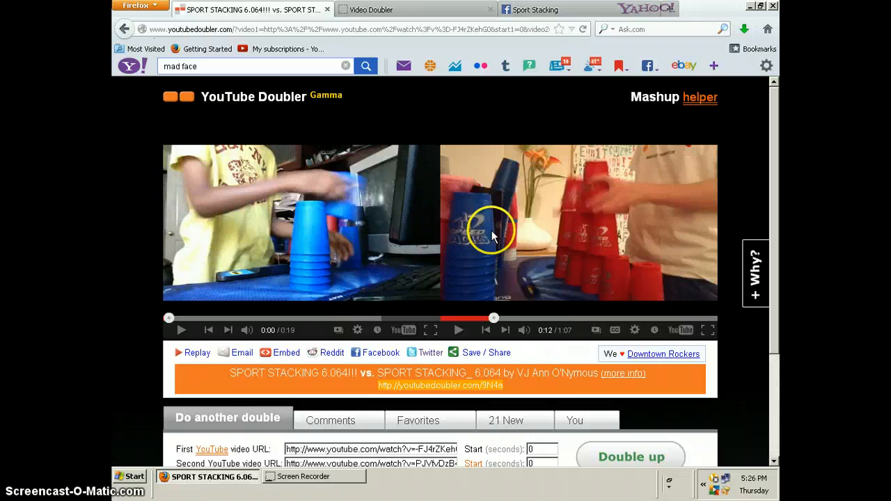
mouse_move(573, 323)
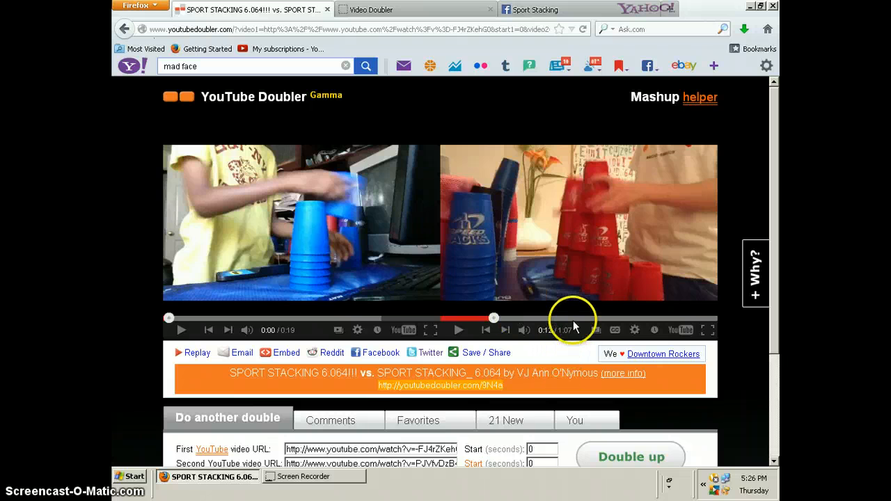
mouse_move(573, 319)
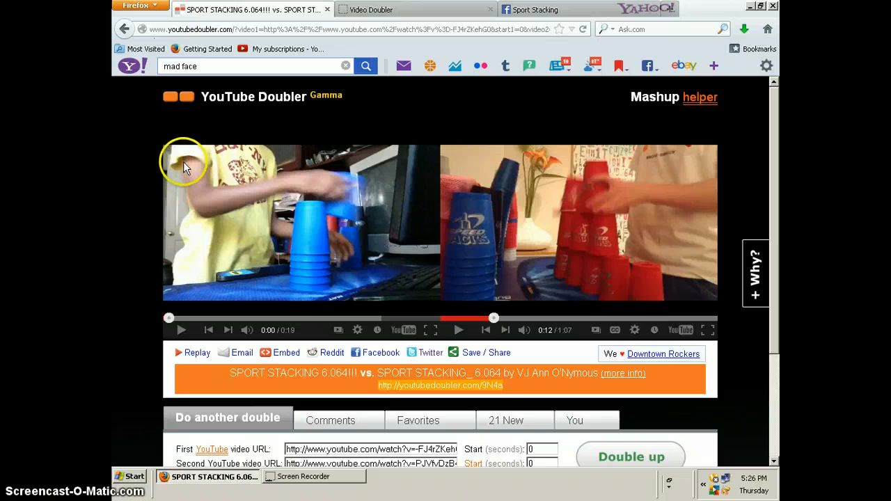
mouse_move(536, 360)
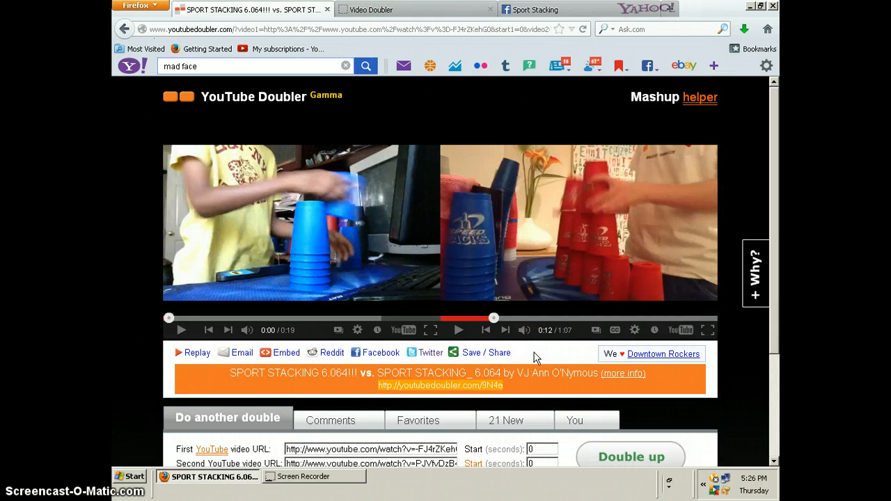
click(486, 352)
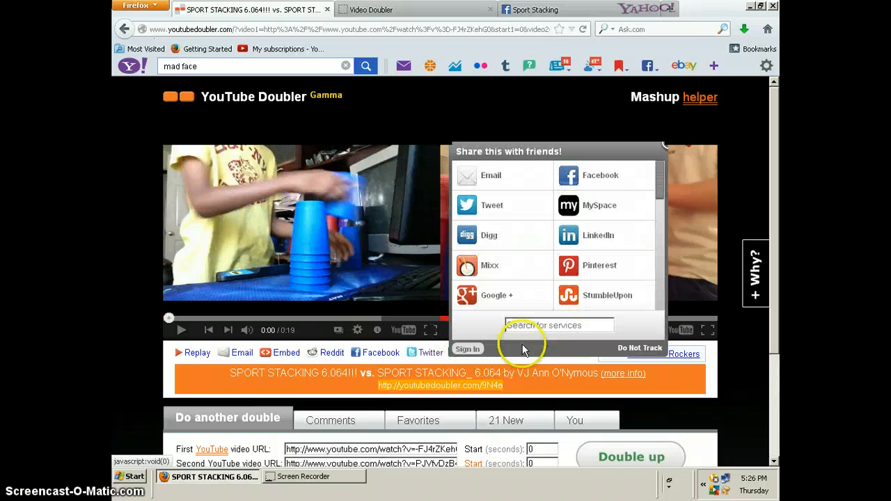
mouse_move(661, 151)
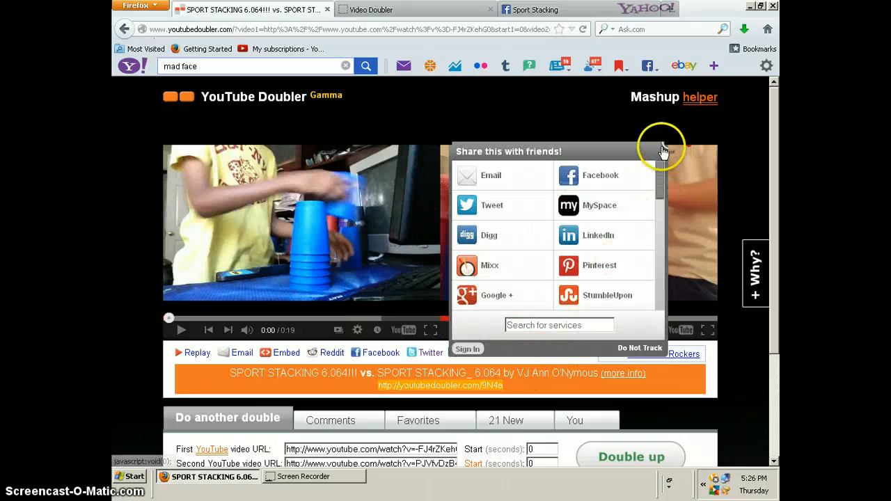
click(663, 150)
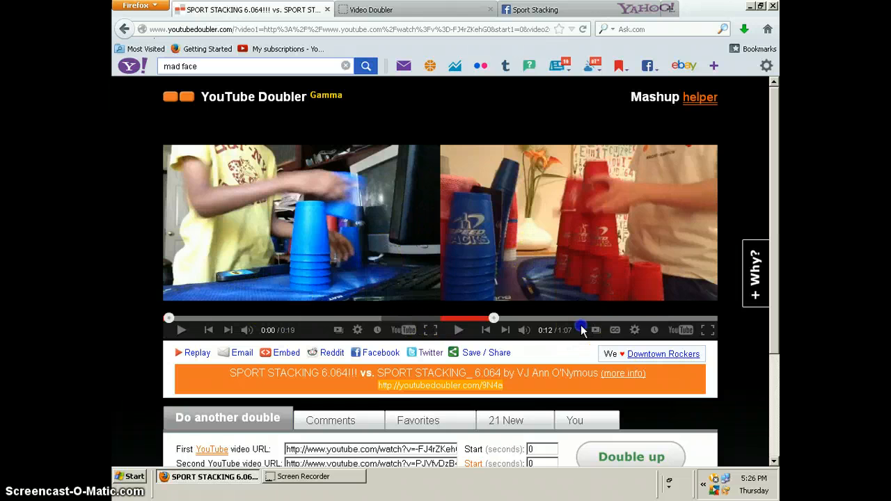
mouse_move(180, 329)
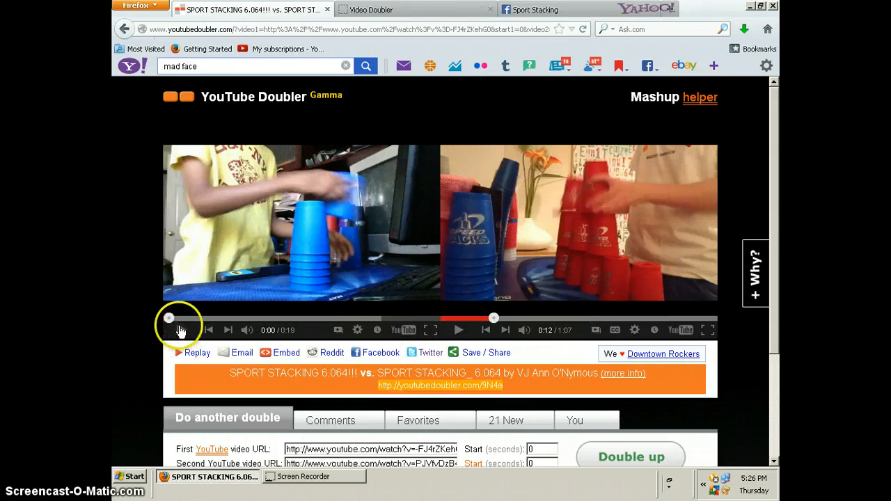
click(181, 328)
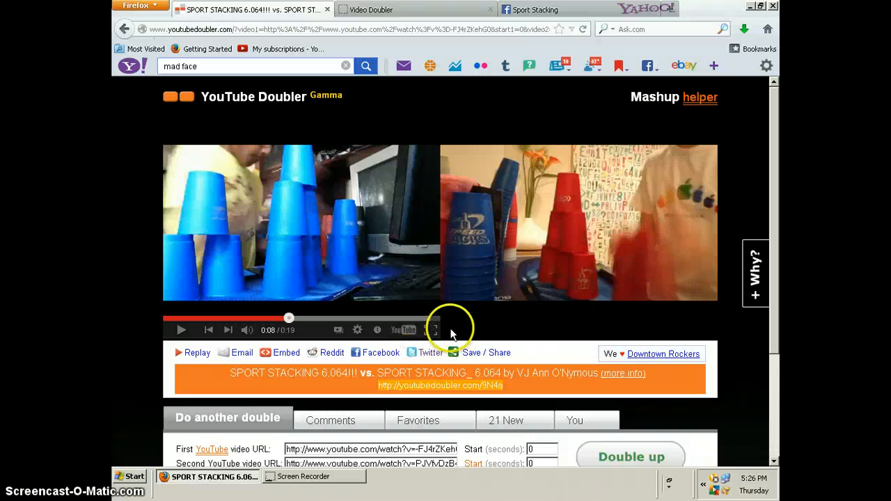
click(458, 330)
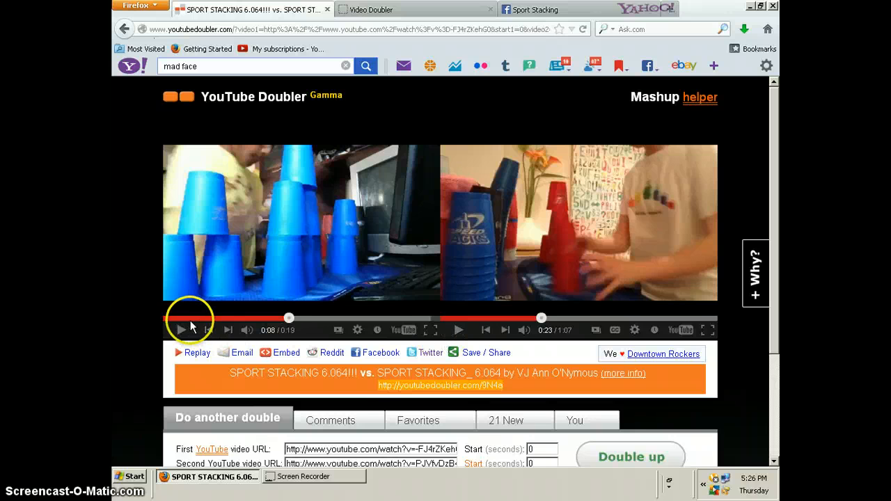
click(168, 317)
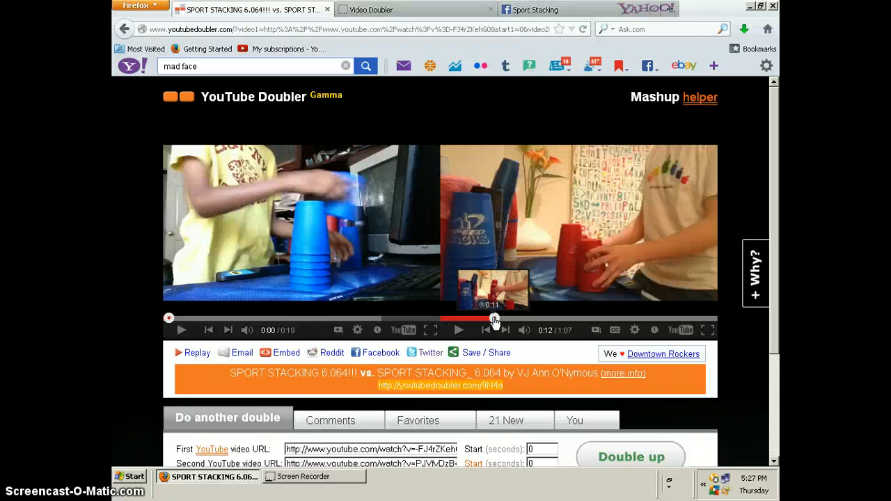
mouse_move(435, 341)
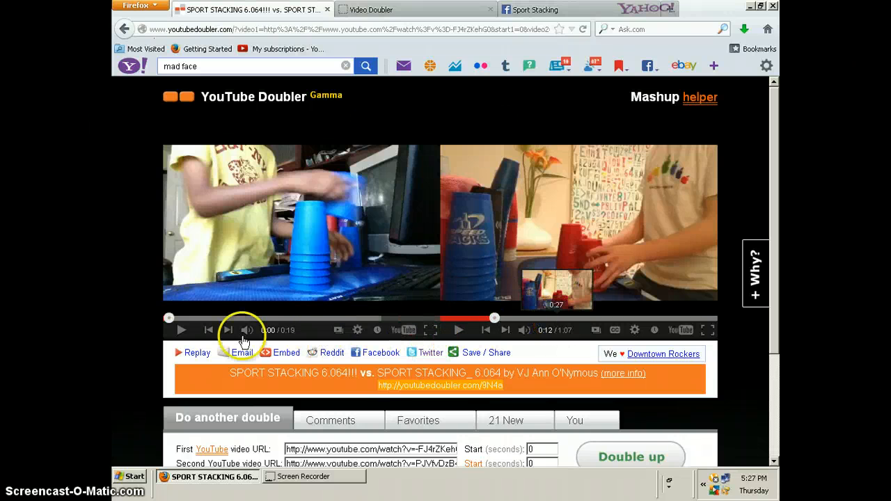
- Start both stacking videos together, then pause each when its Stackmat timer shows the finish
click(181, 330)
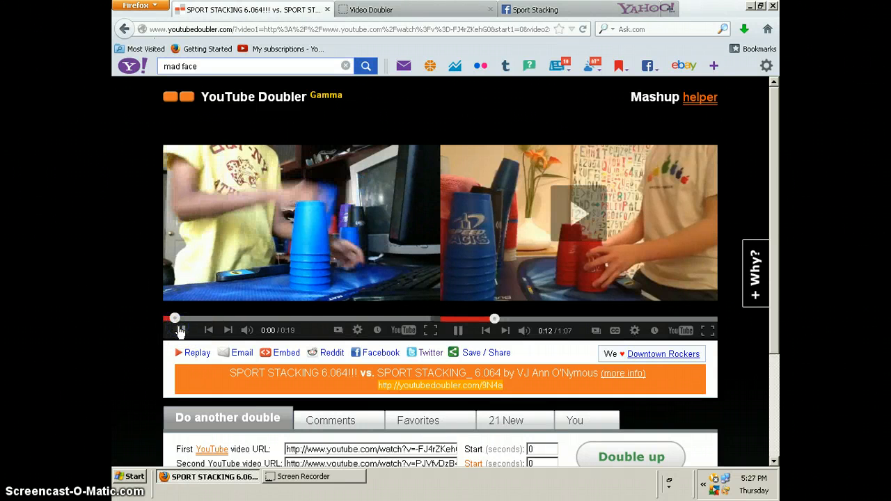
click(179, 330)
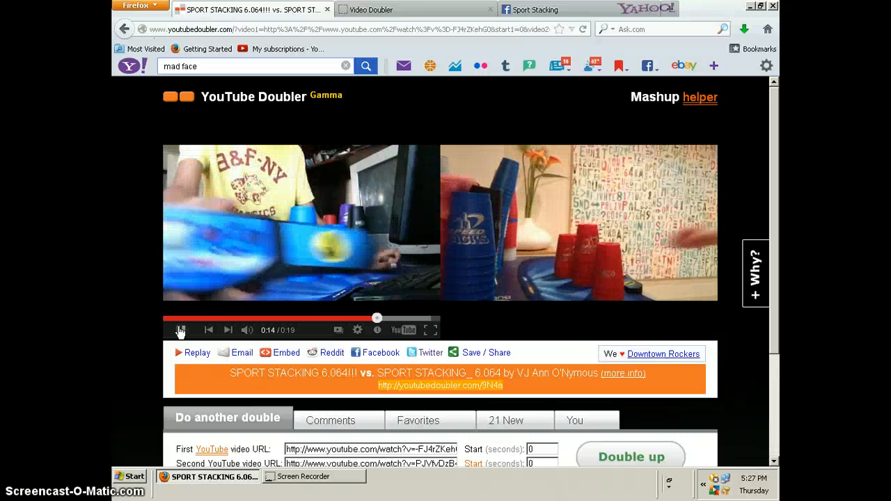
click(181, 330)
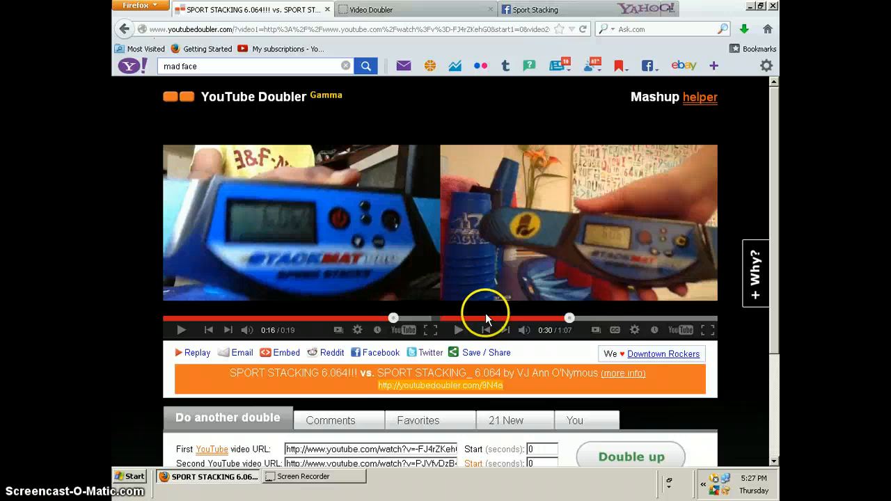
click(486, 352)
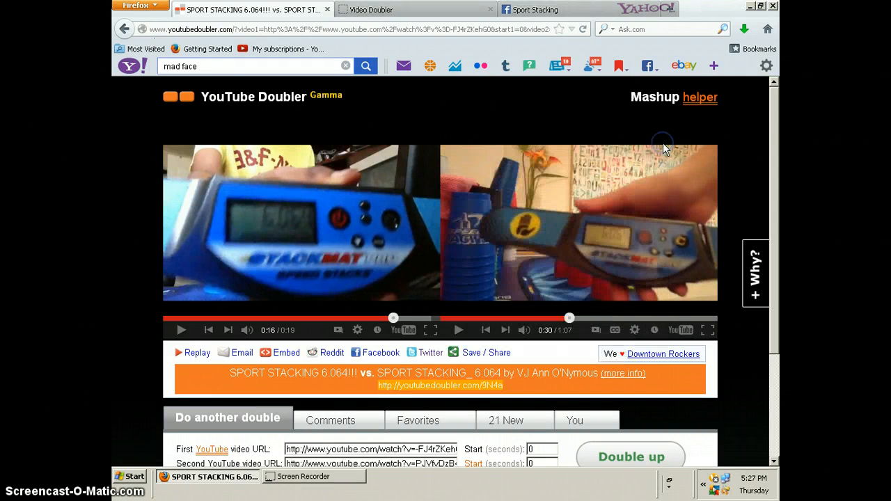
mouse_move(541, 347)
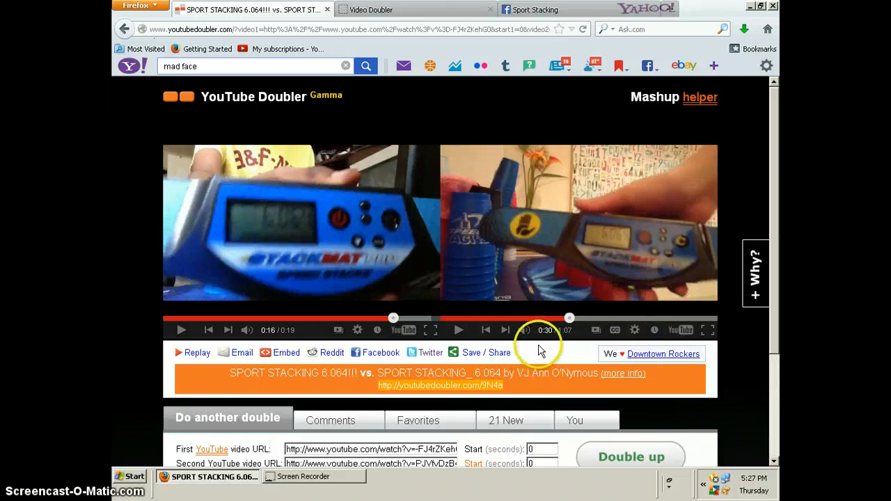